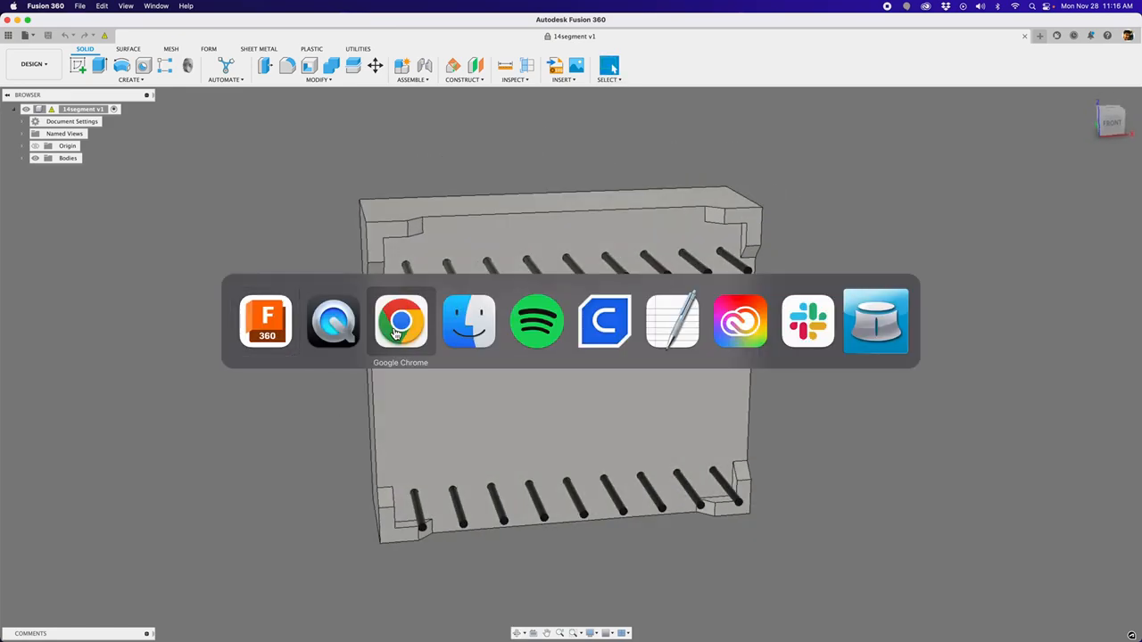
Check the display model's reference rendering on its source page and return to the design
click(399, 321)
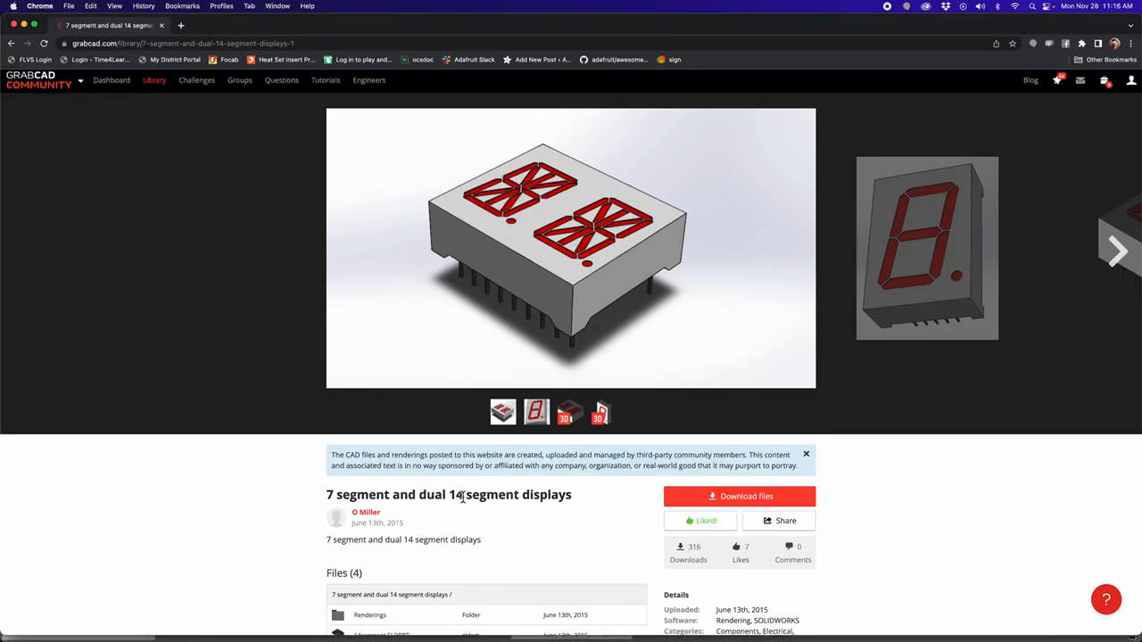
click(535, 414)
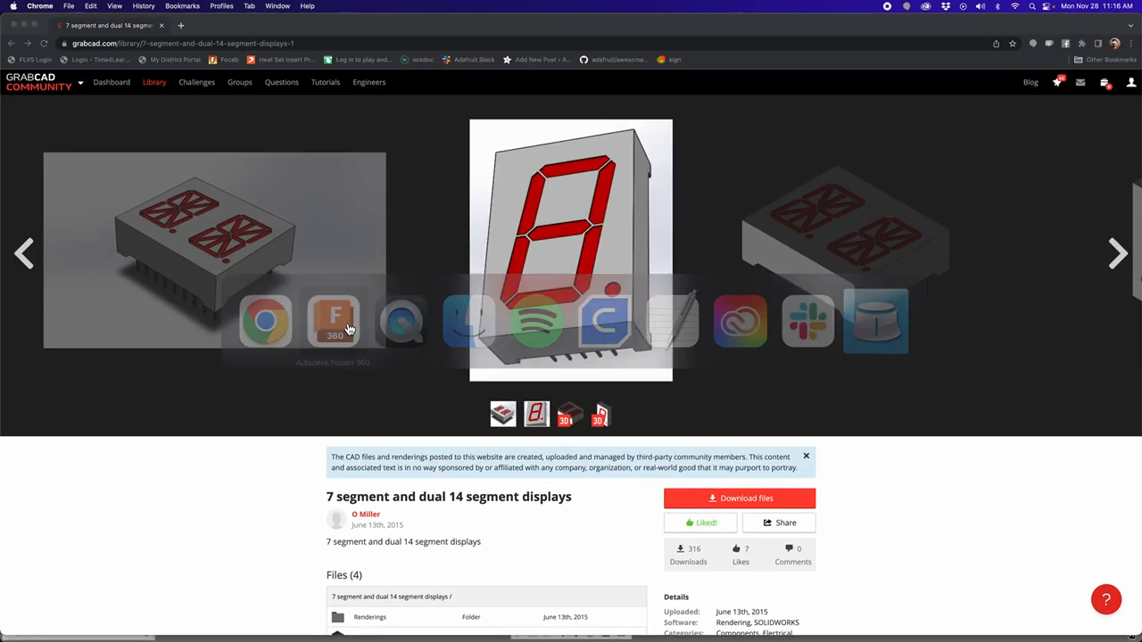
click(333, 321)
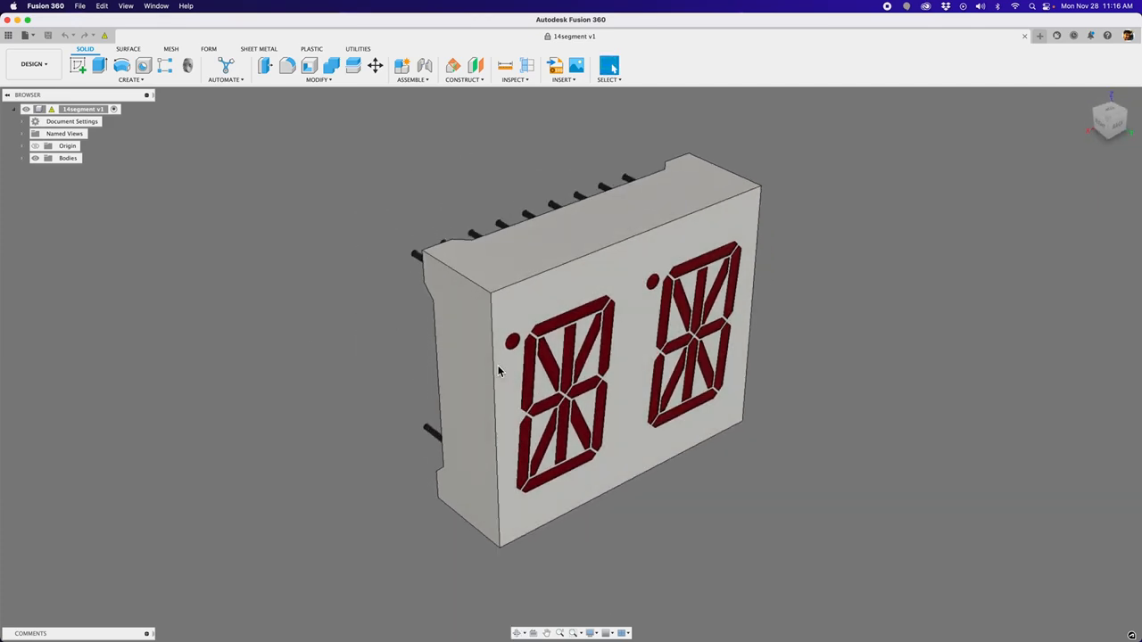
Orbit to the model's back and zoom on the two rows of pins
drag(499, 369, 357, 385)
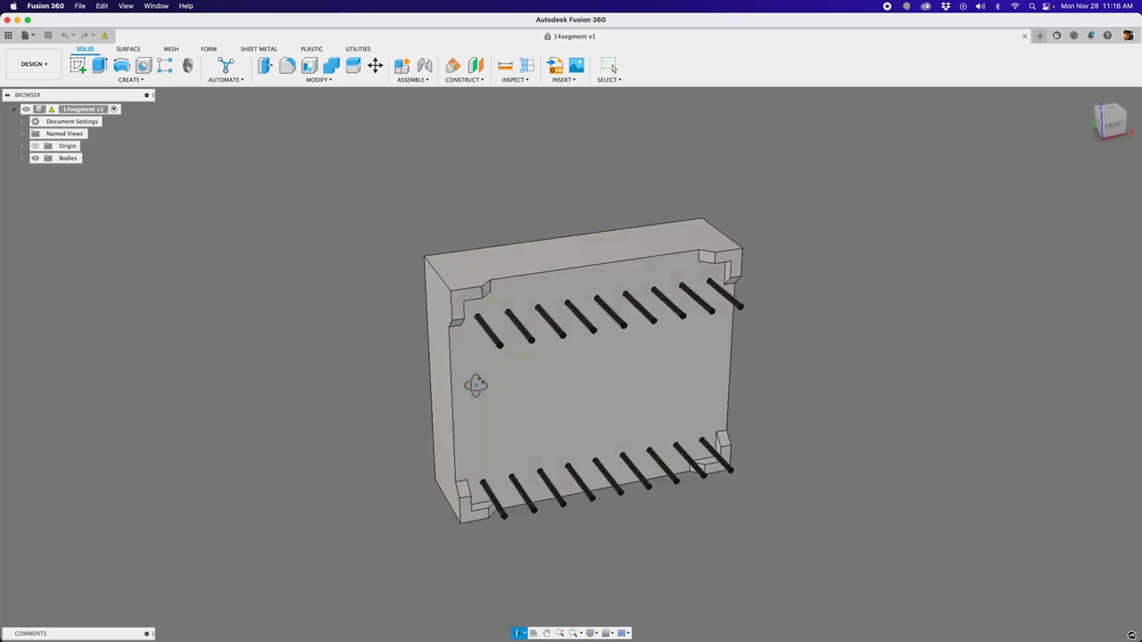
drag(580, 374, 455, 250)
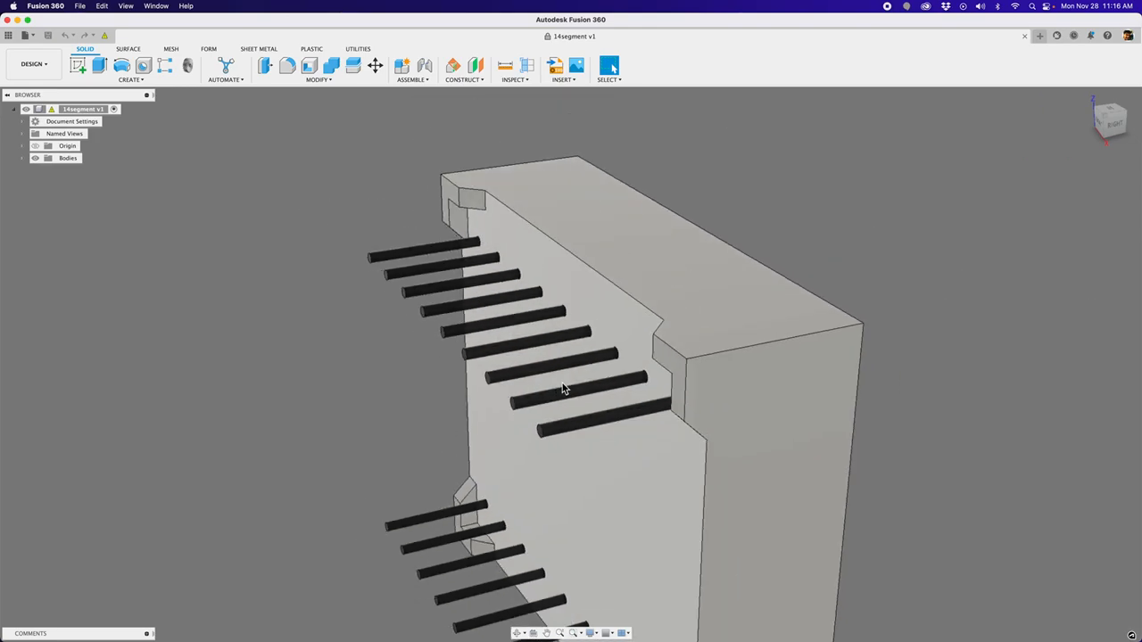
drag(562, 389, 462, 366)
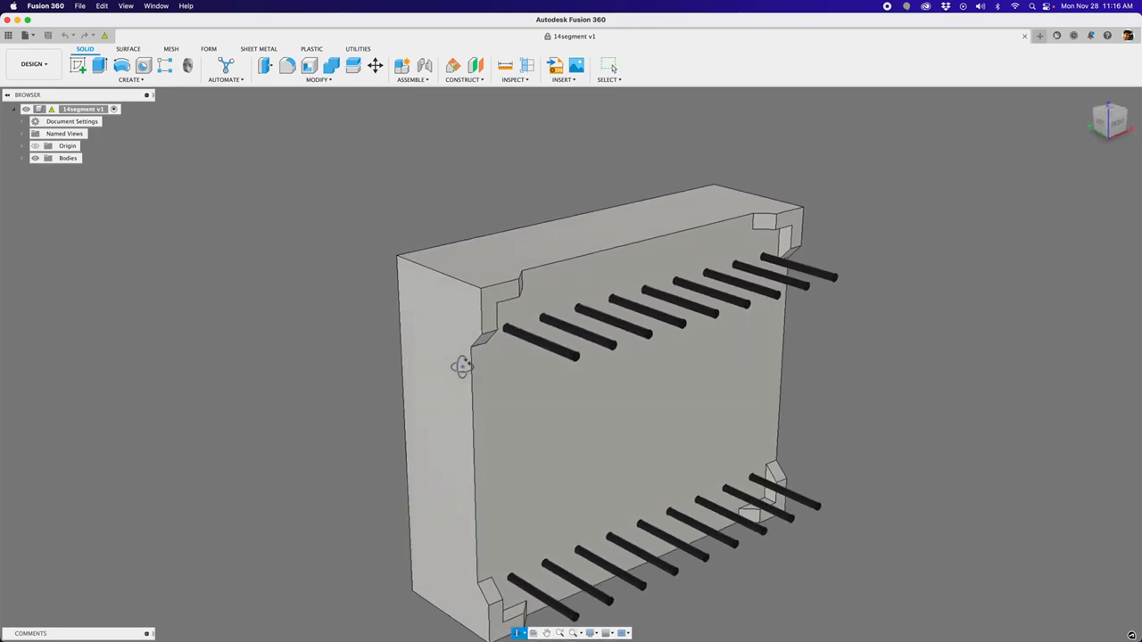
drag(463, 365, 723, 318)
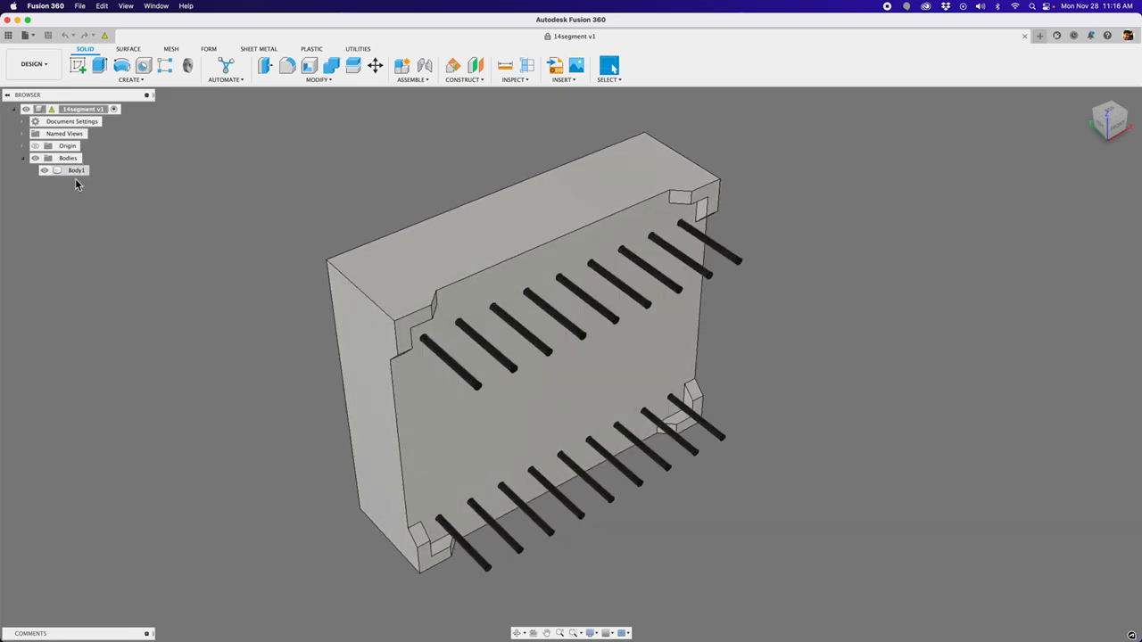
mouse_move(348, 177)
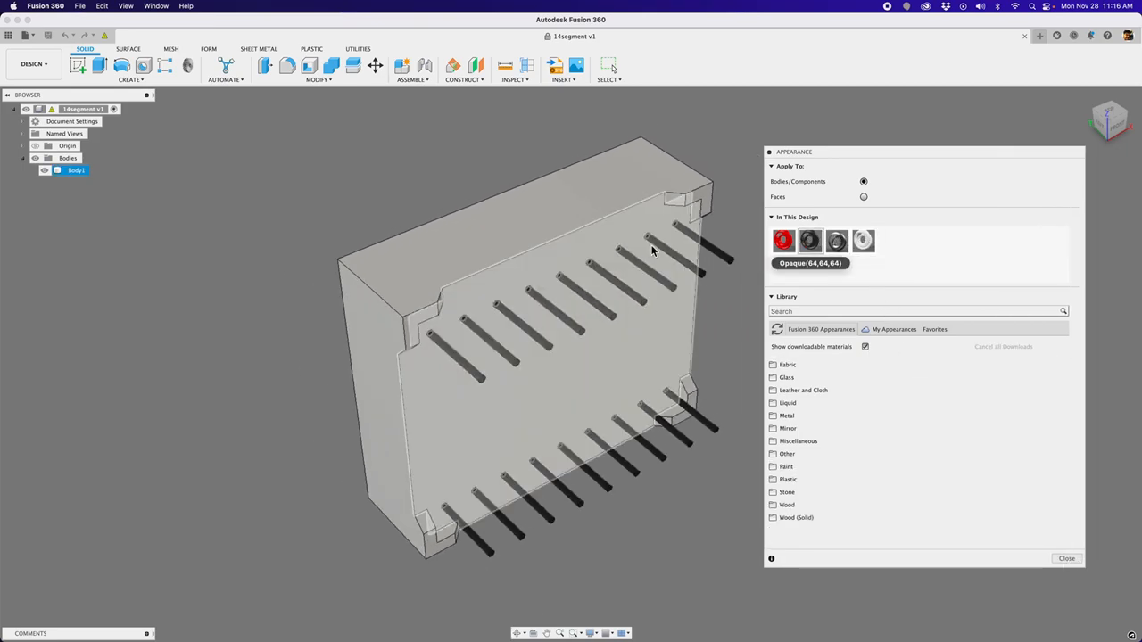
Search the appearance library for 'alumin' and scroll to the Aluminum - Polished finish
click(914, 310)
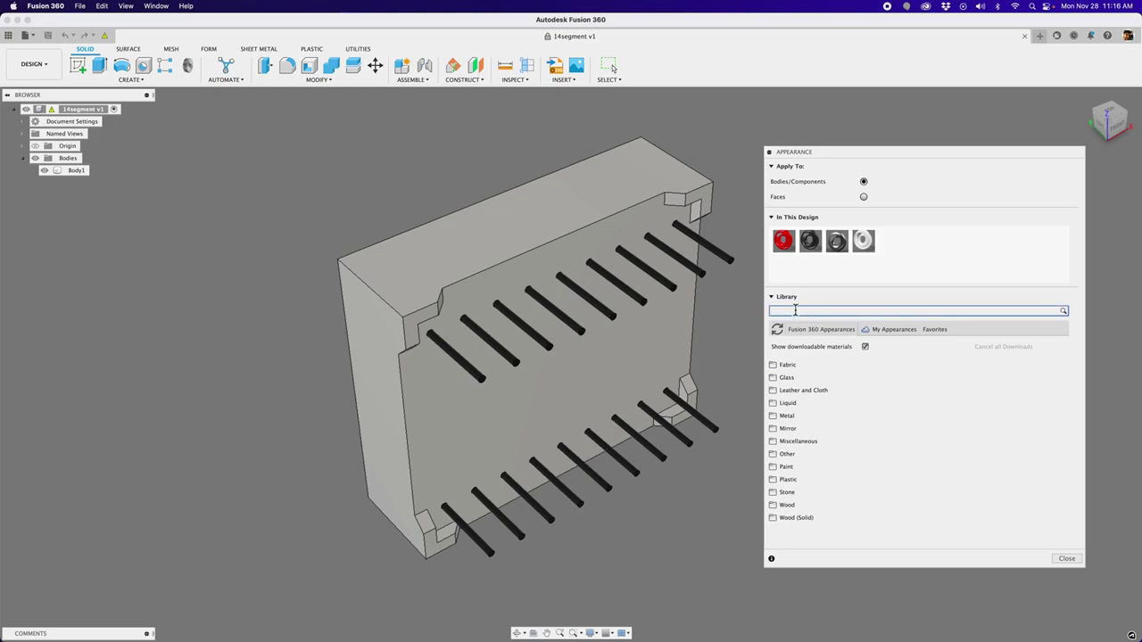
text(a)
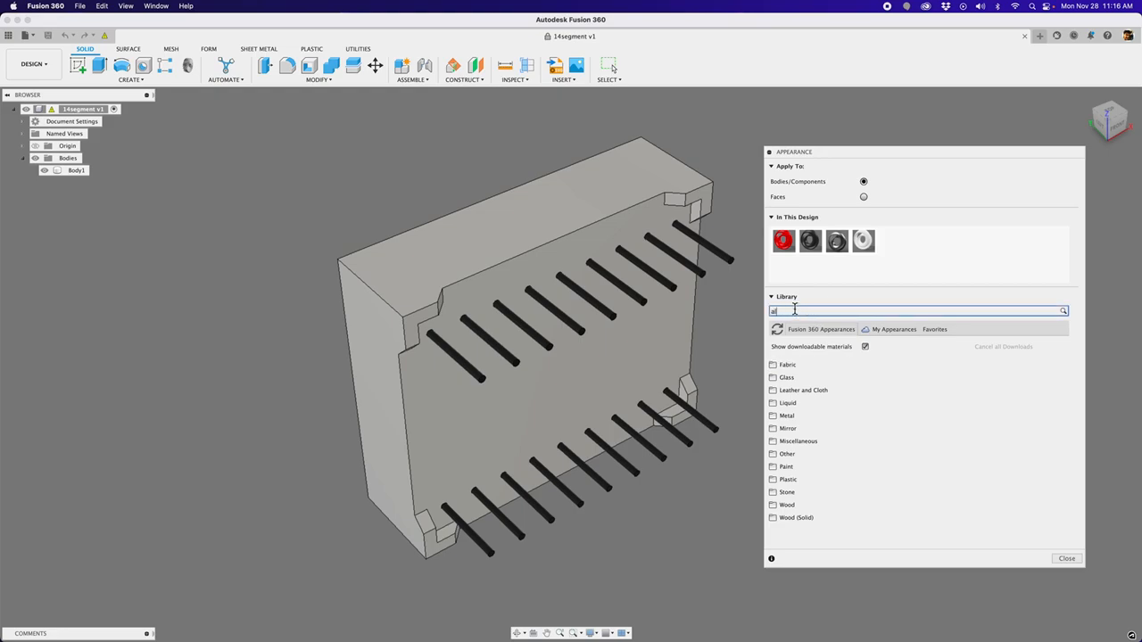
text(alumin)
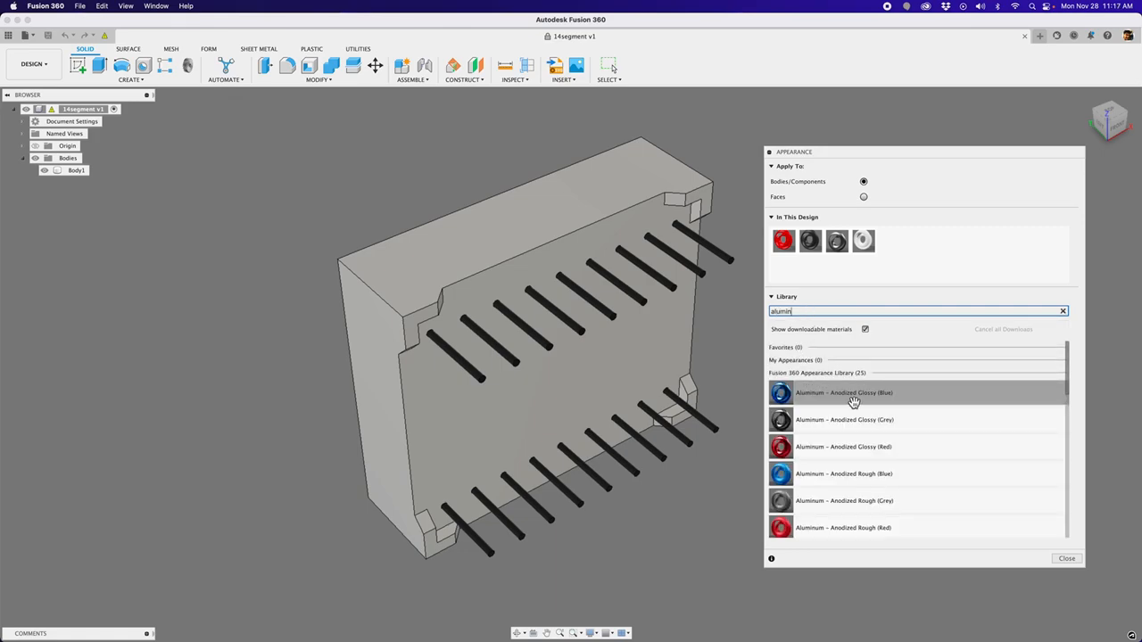
scroll(down, 3)
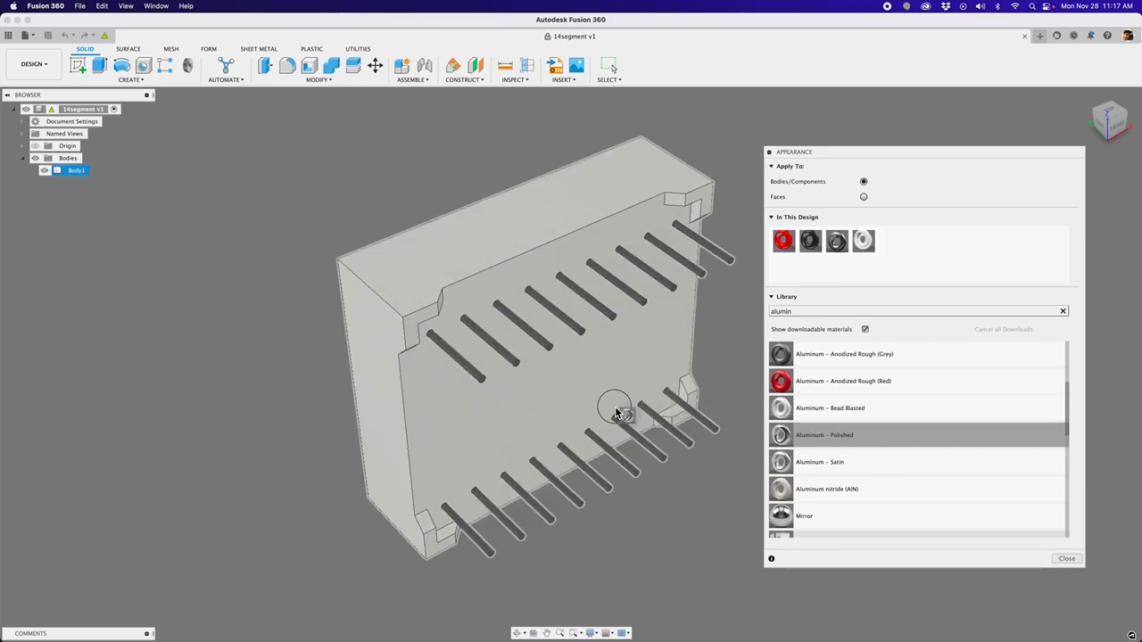
mouse_move(539, 414)
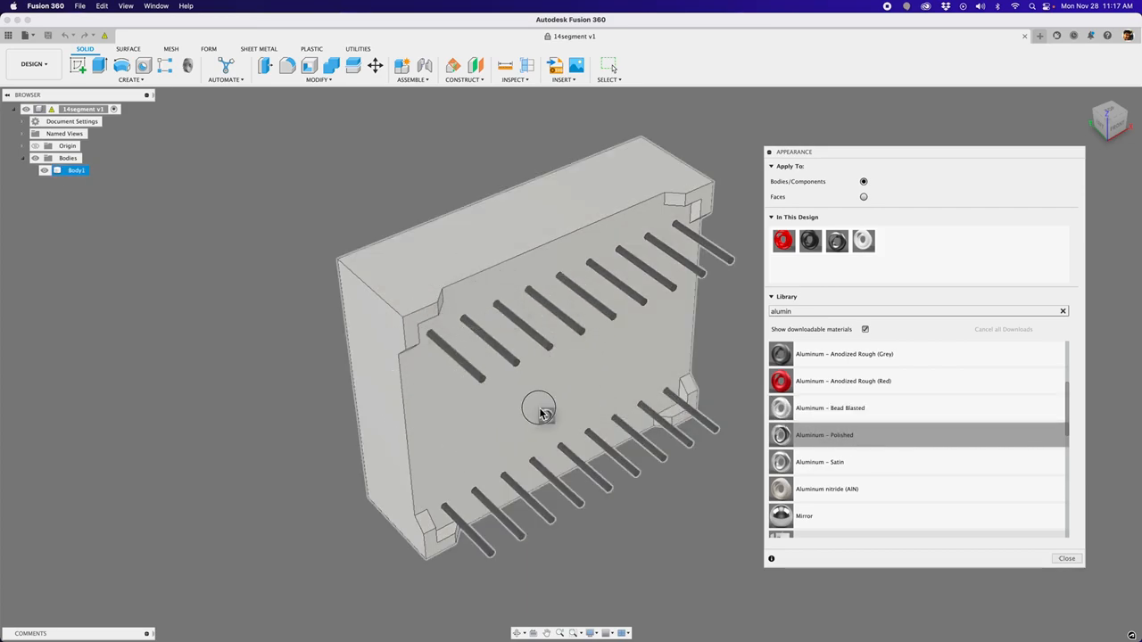
mouse_move(464, 353)
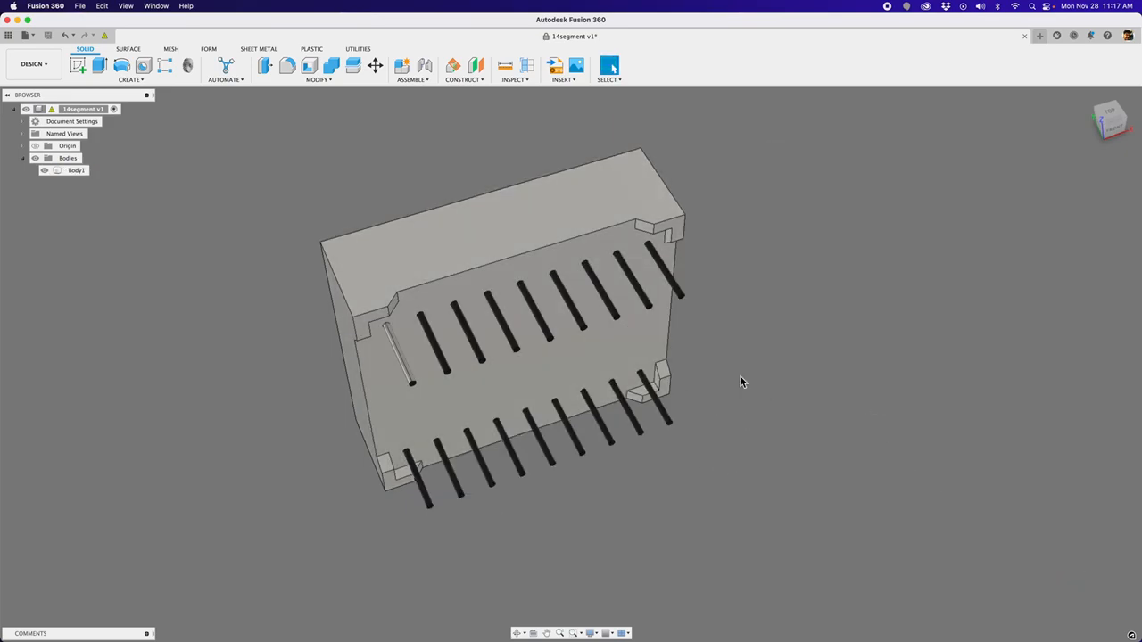
Review the Selection Filters with Select Through enabled, then dismiss the Select menu
click(608, 69)
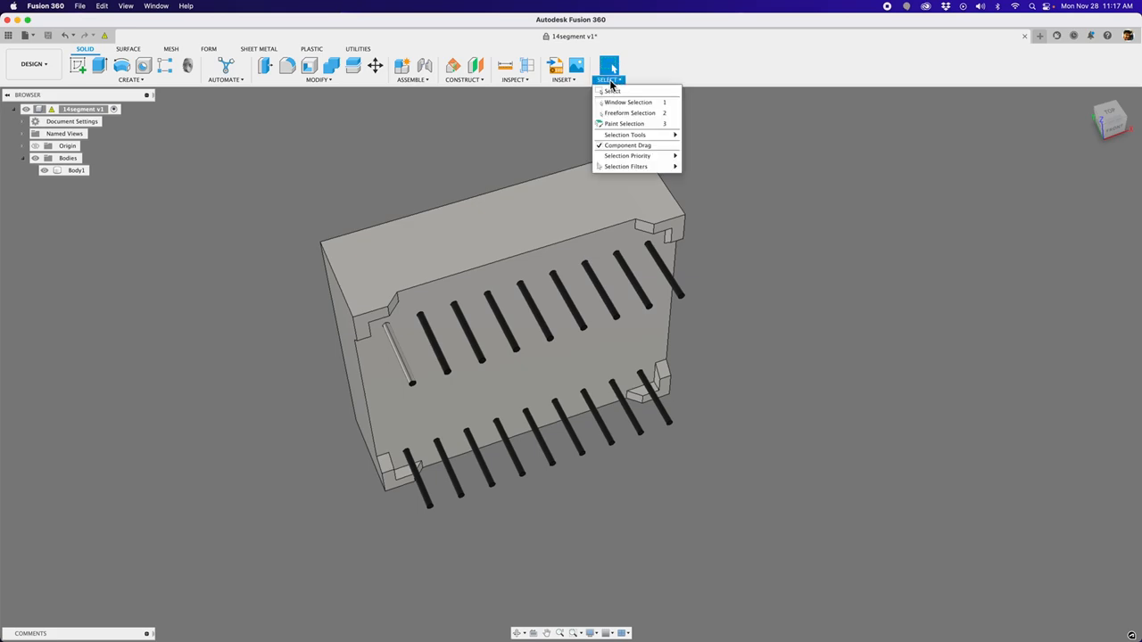
mouse_move(628, 155)
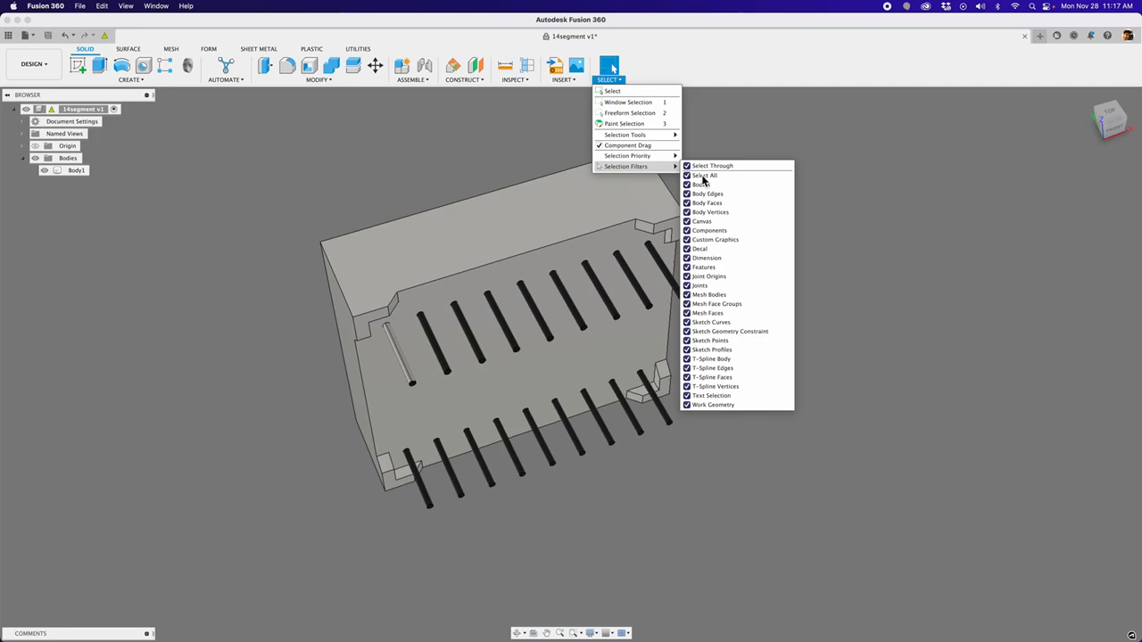
click(703, 175)
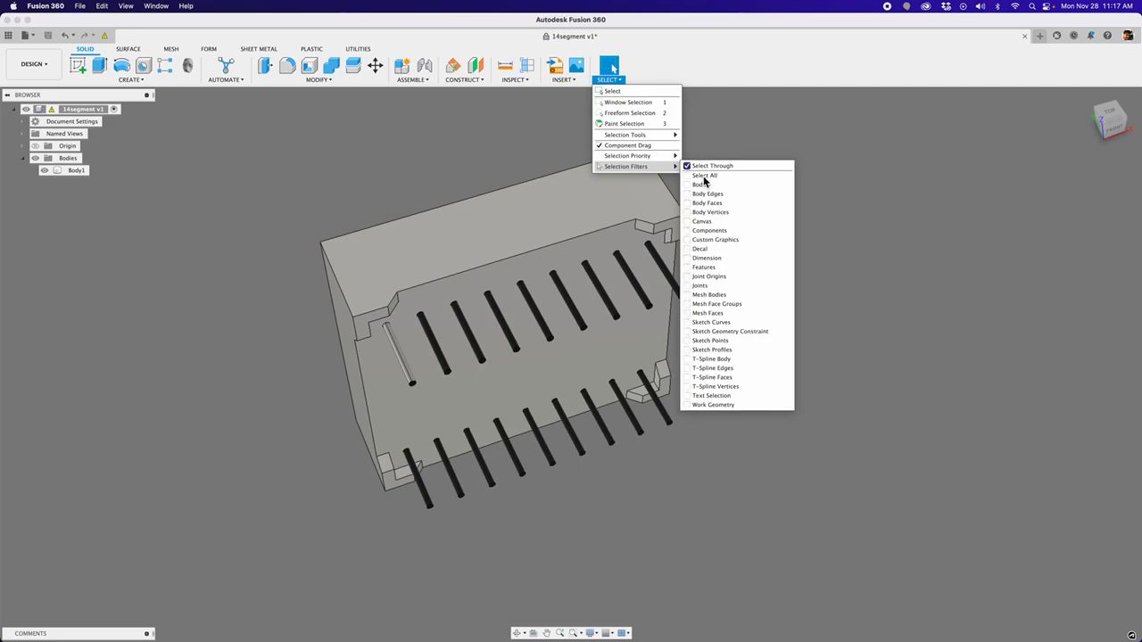
mouse_move(589, 450)
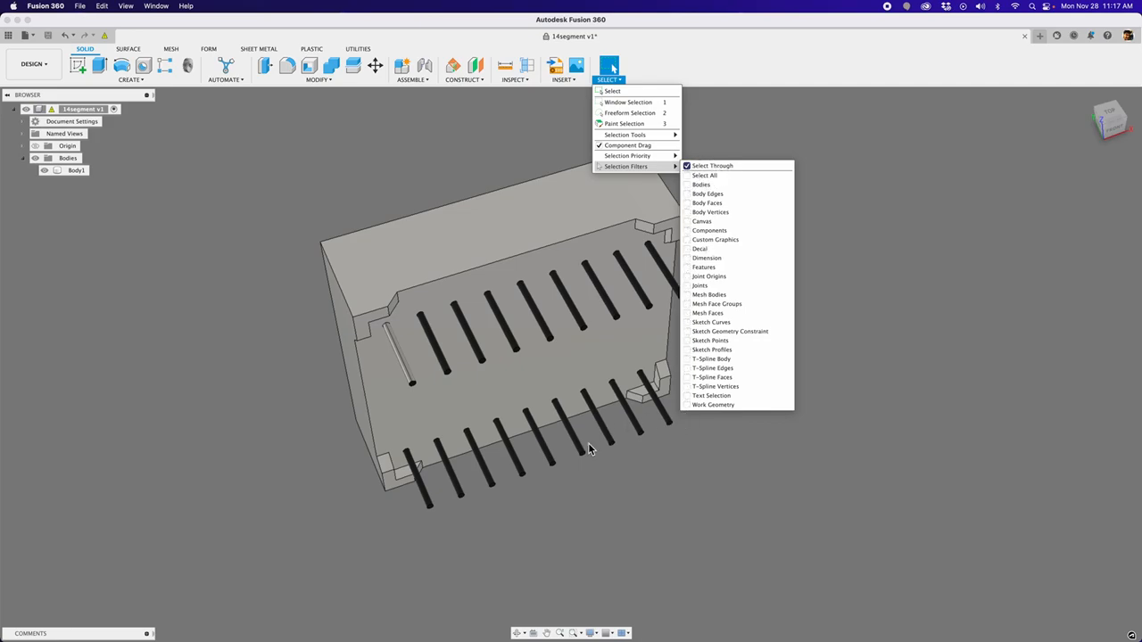
mouse_move(693, 197)
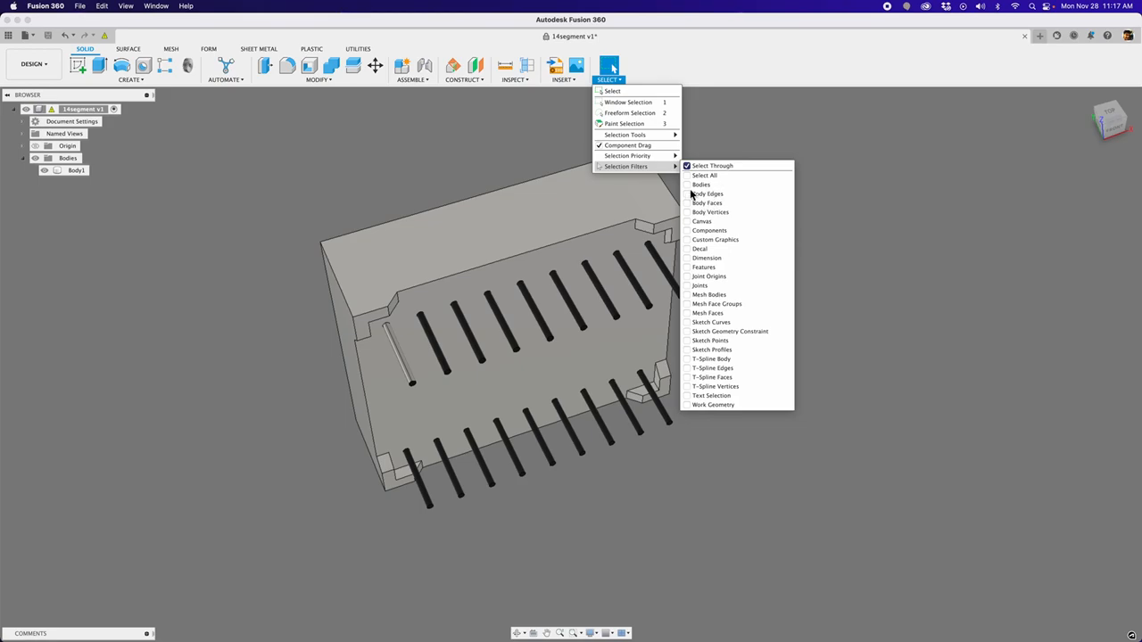
click(686, 203)
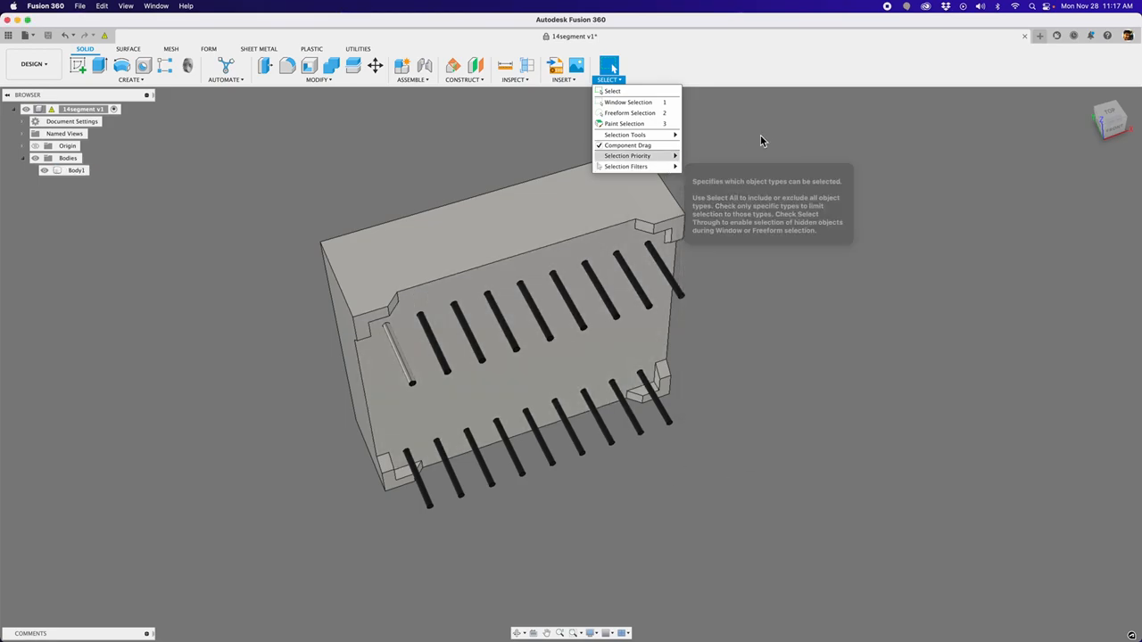
click(928, 311)
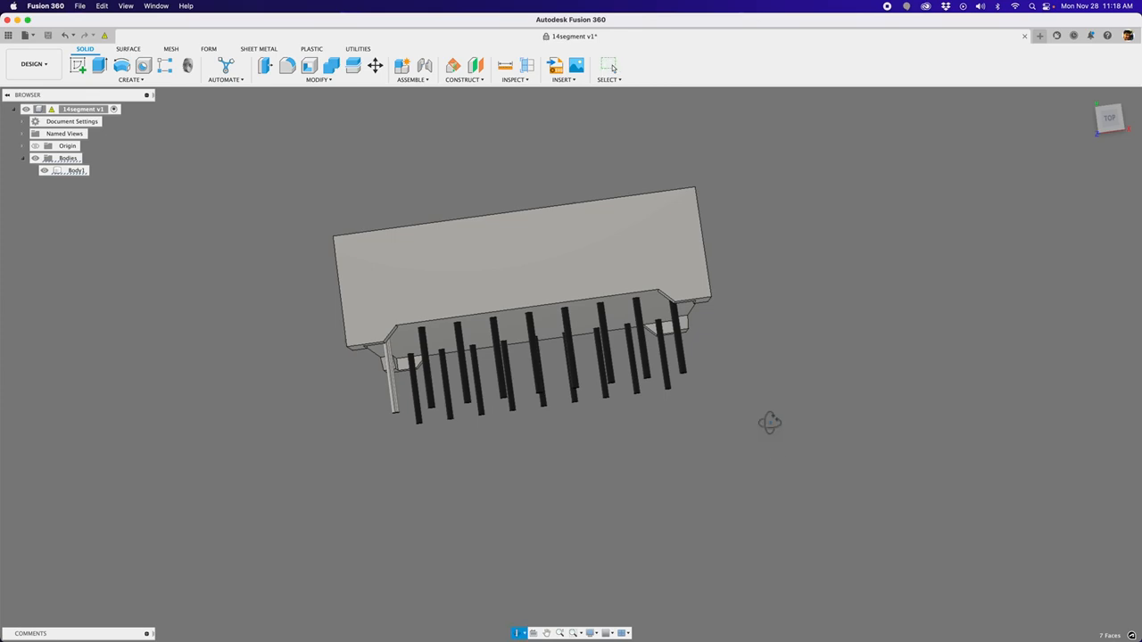
Tilt the model to look along the connector pins for face selection
drag(771, 421, 538, 389)
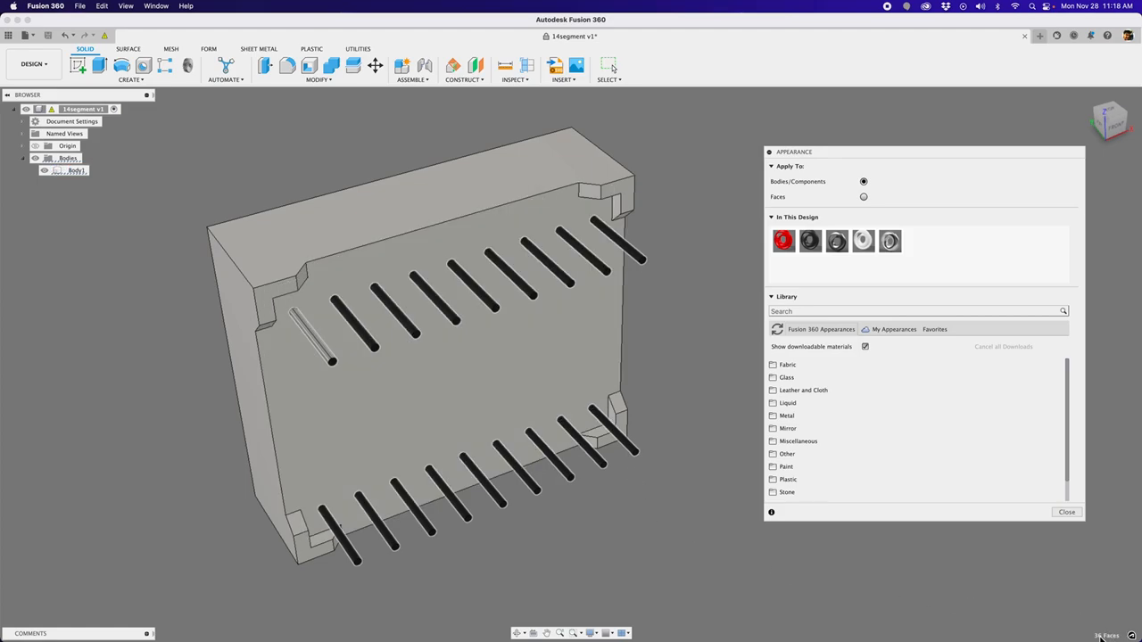
mouse_move(650, 304)
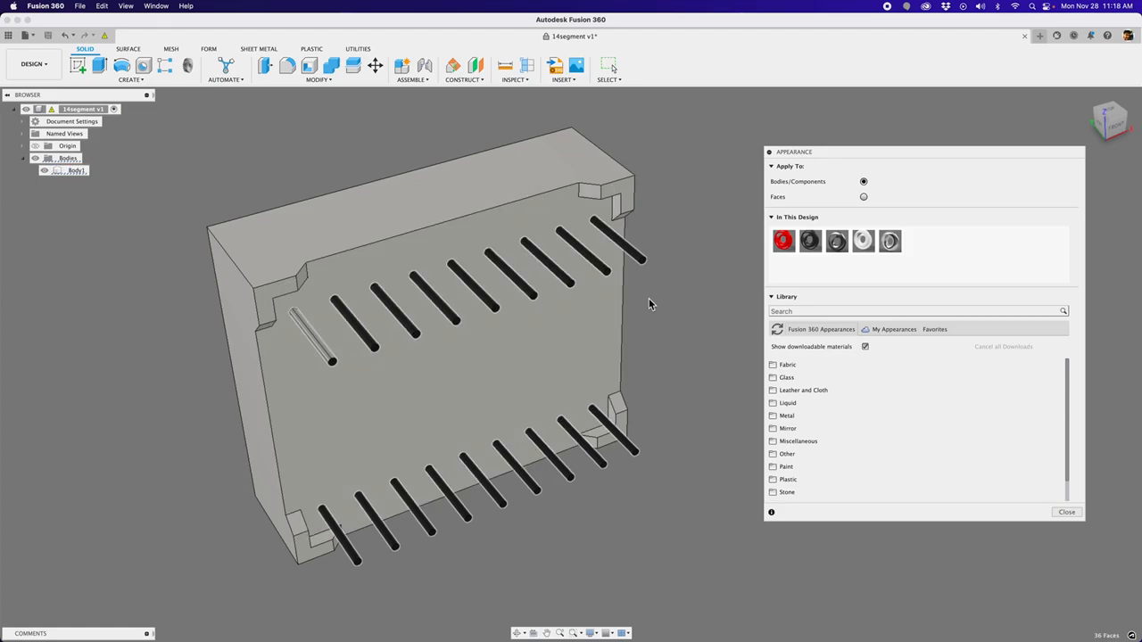
mouse_move(700, 369)
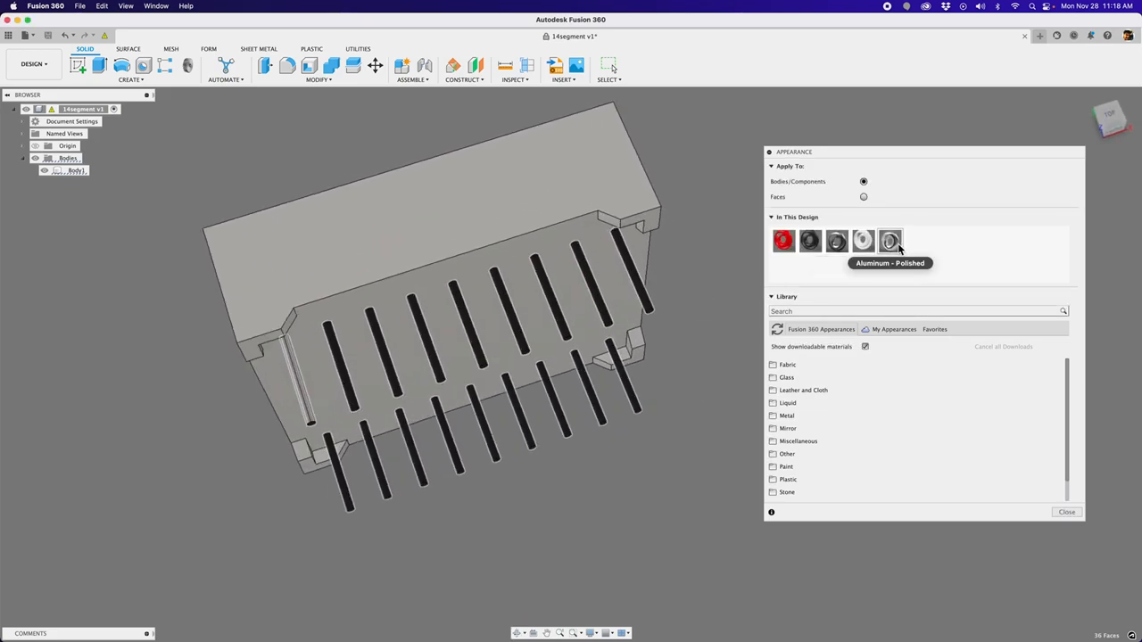
mouse_move(847, 228)
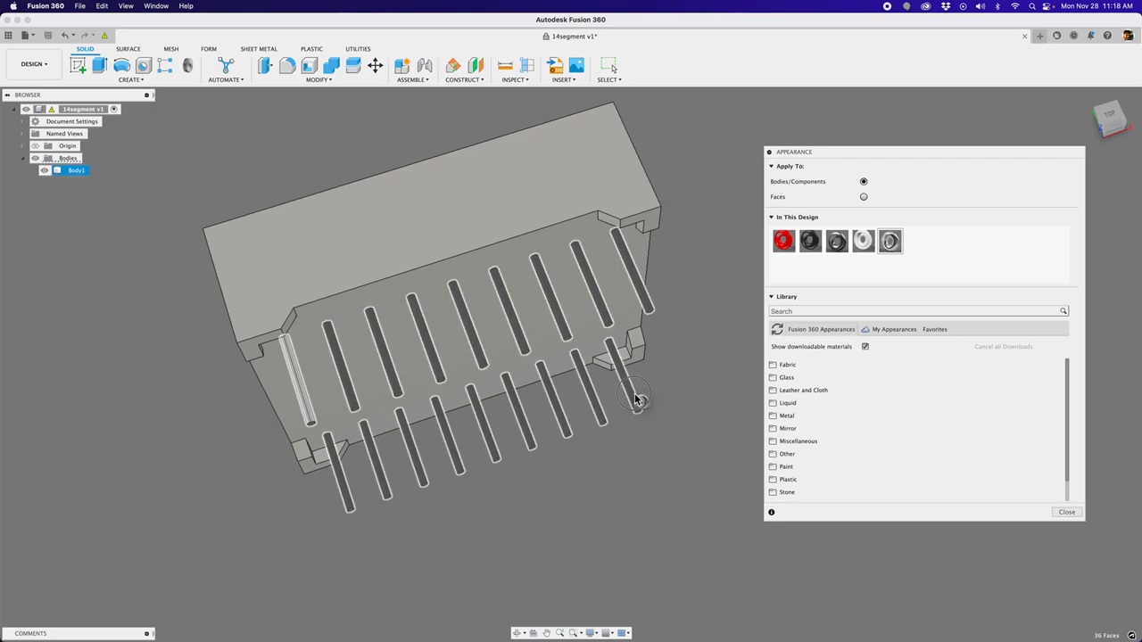
Finish applying Aluminum - Polished to the pin faces and close the Appearance panel
click(781, 241)
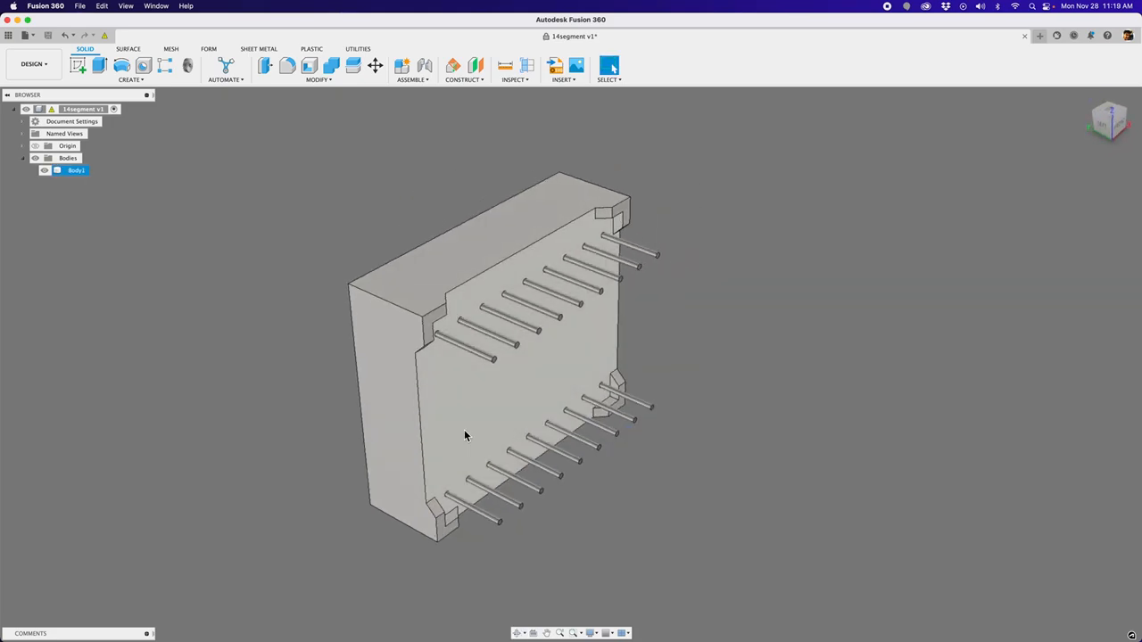
drag(464, 436, 346, 424)
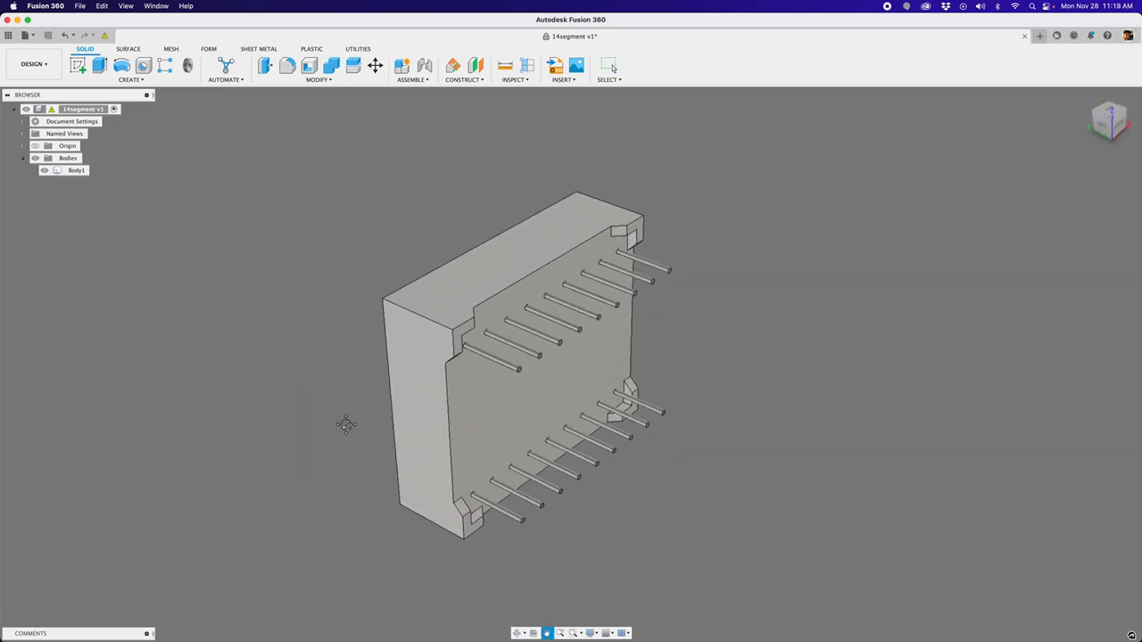
click(1110, 121)
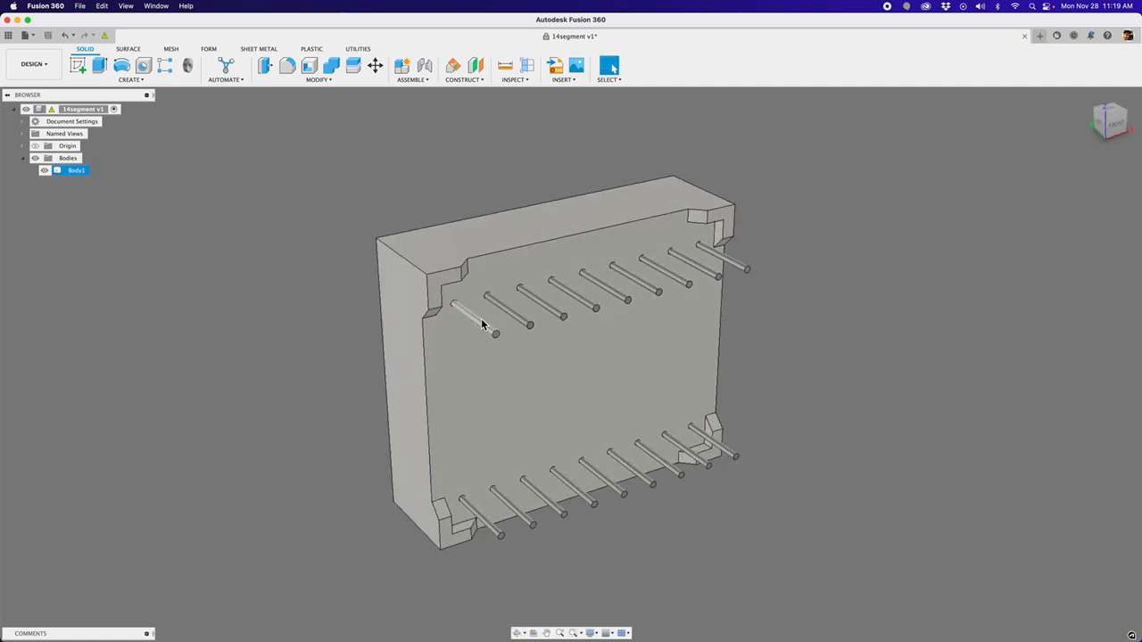
drag(481, 324, 745, 466)
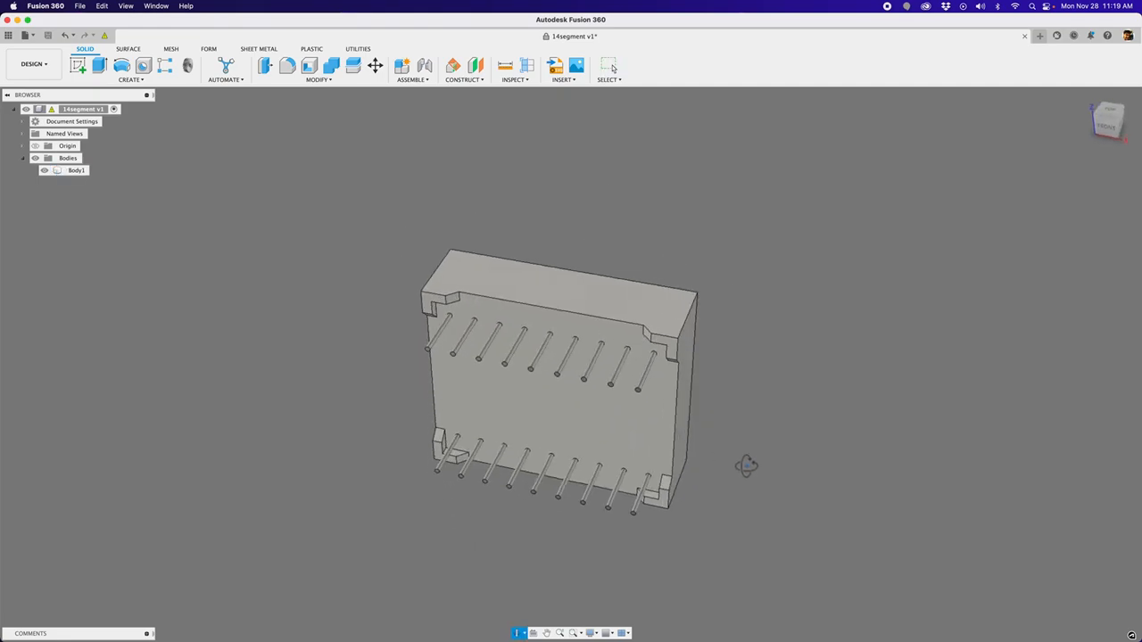
drag(748, 464, 408, 456)
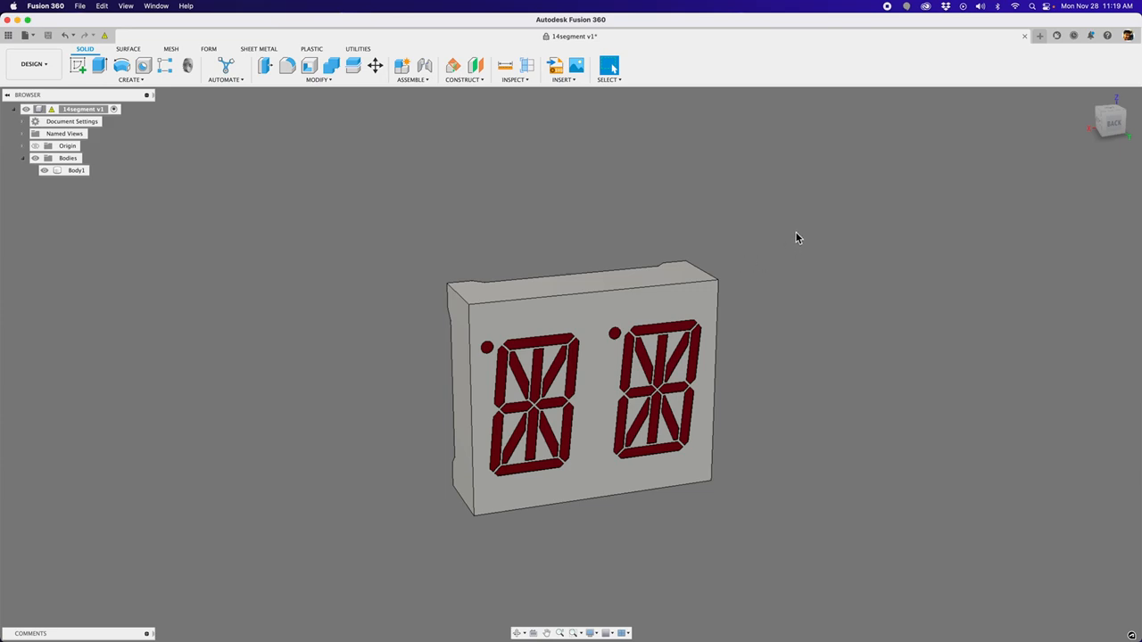
mouse_move(582, 232)
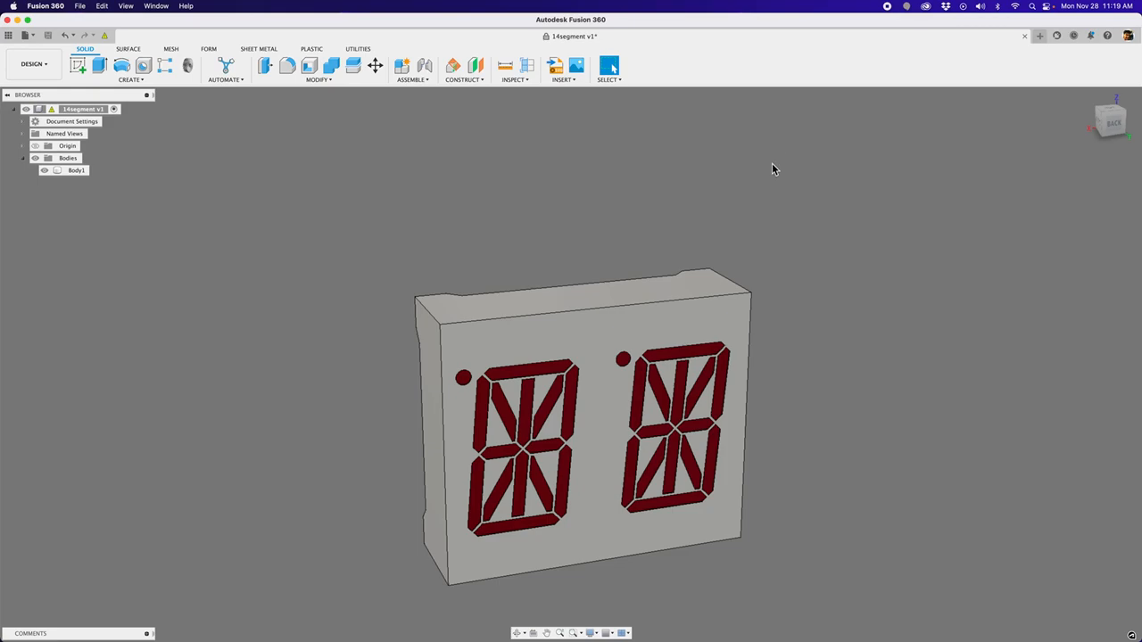
mouse_move(857, 93)
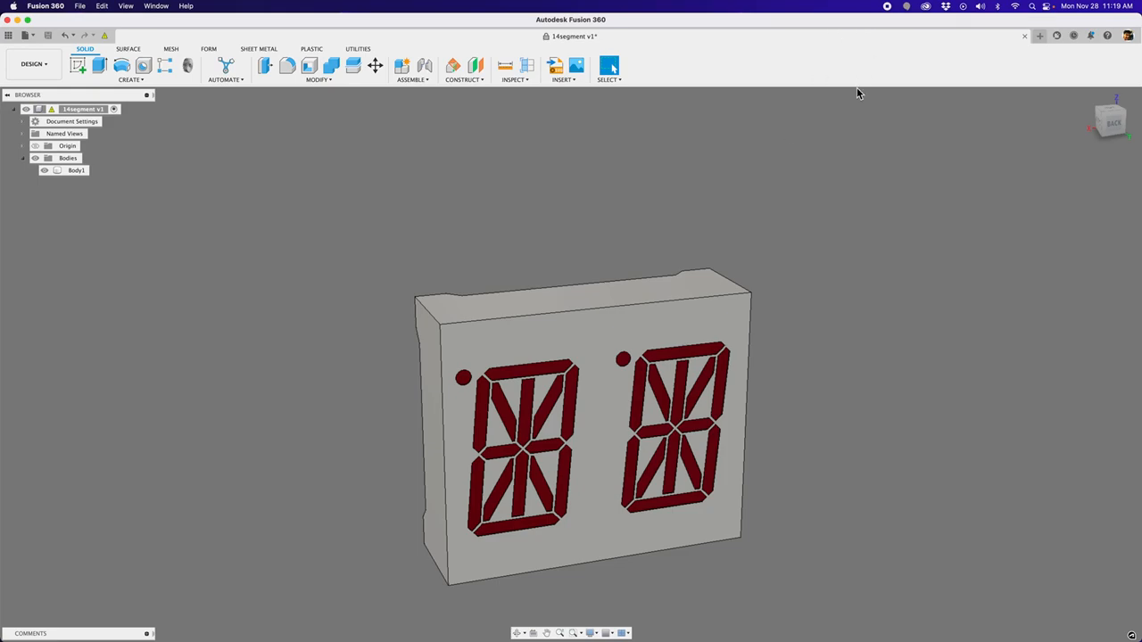